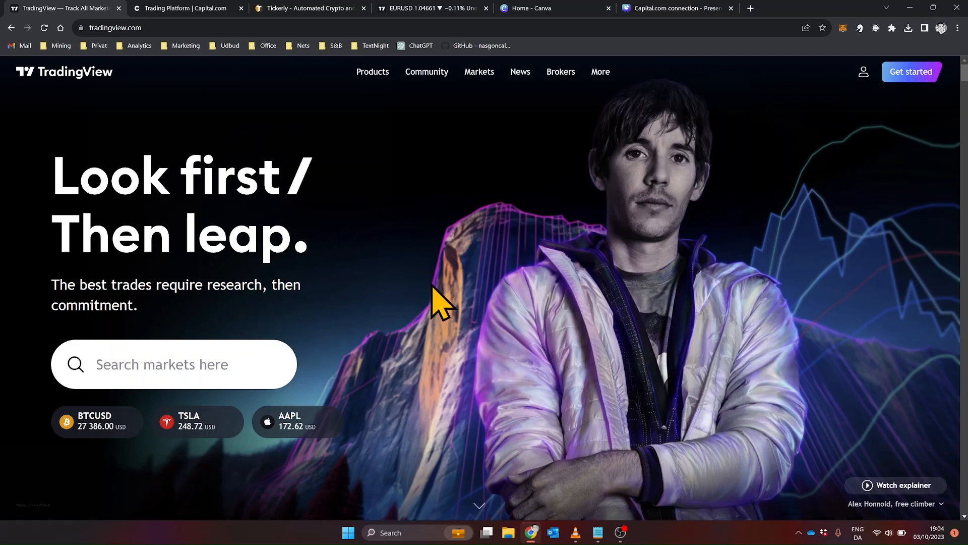
pyautogui.moveTo(472, 324)
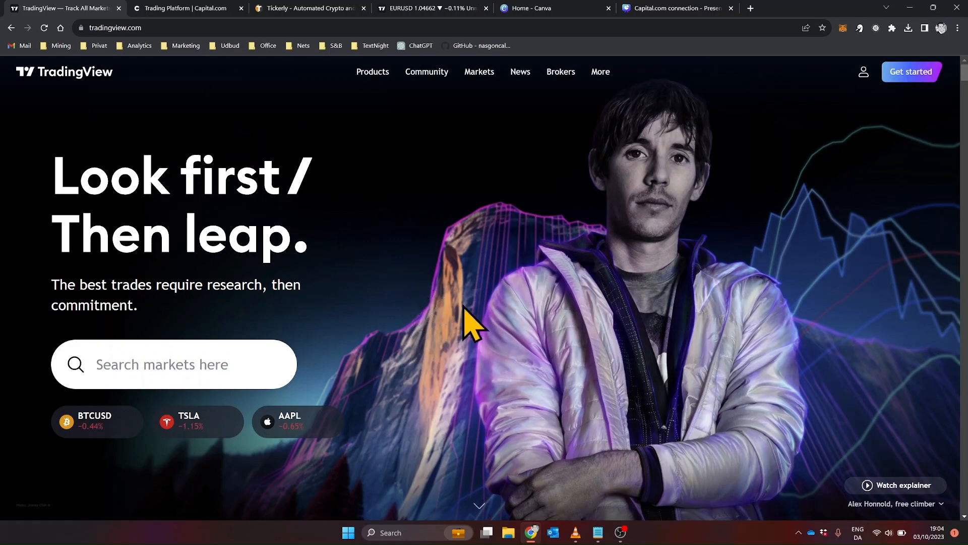
# Glance at TradingView's Products menu, then switch to the Tickerly website tab
pyautogui.click(372, 72)
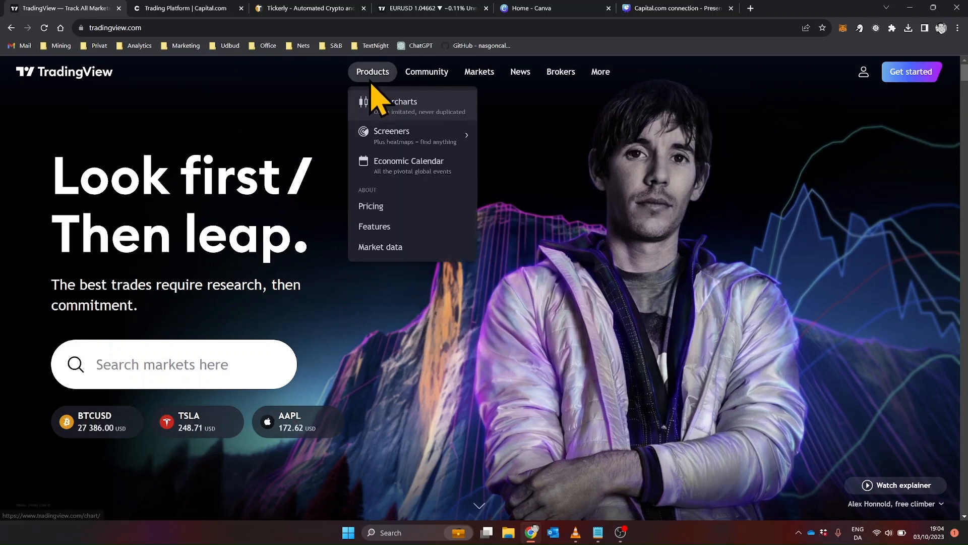
pyautogui.moveTo(612, 99)
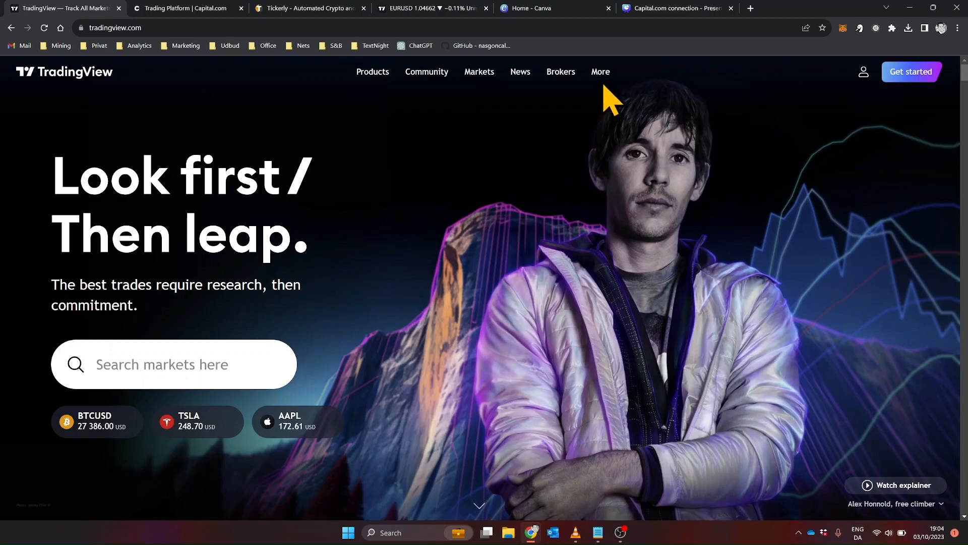
pyautogui.click(309, 8)
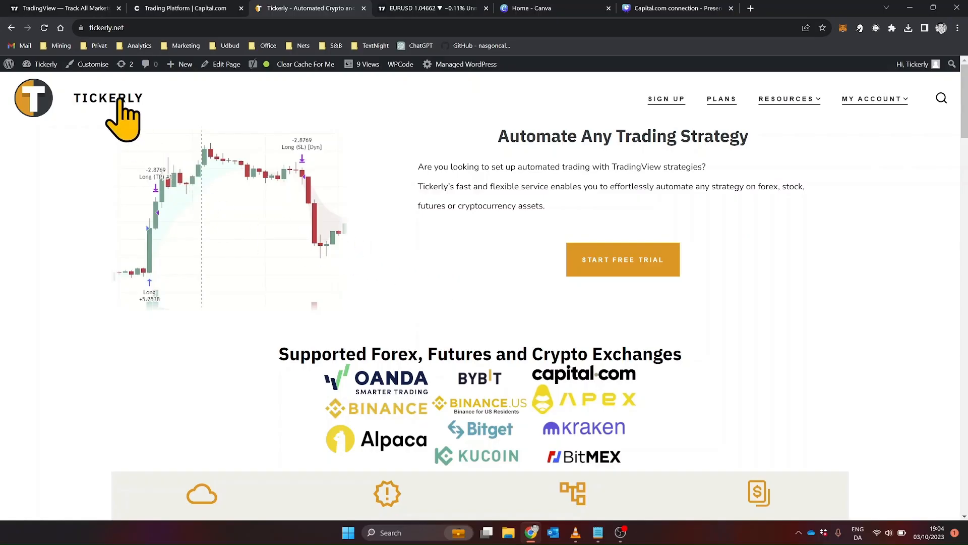
pyautogui.moveTo(354, 185)
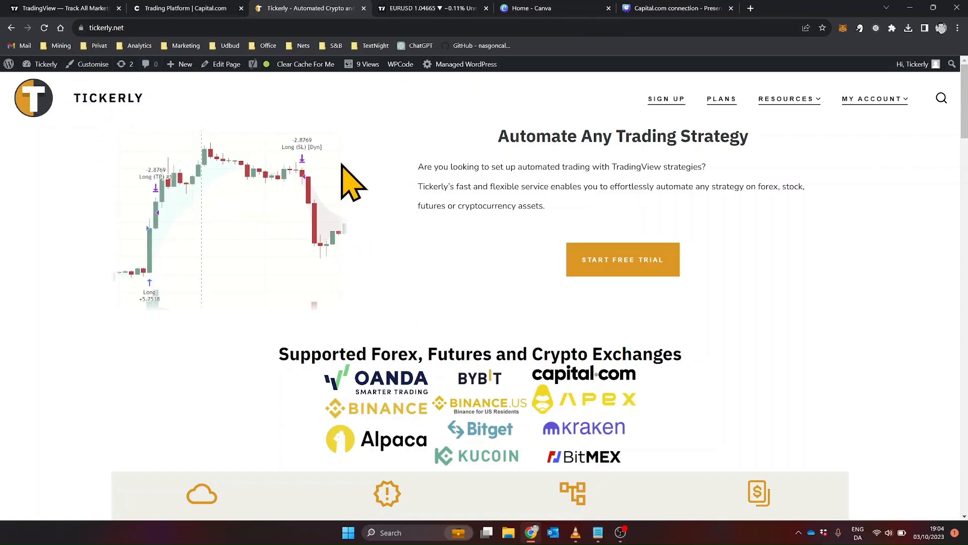
pyautogui.moveTo(622, 260)
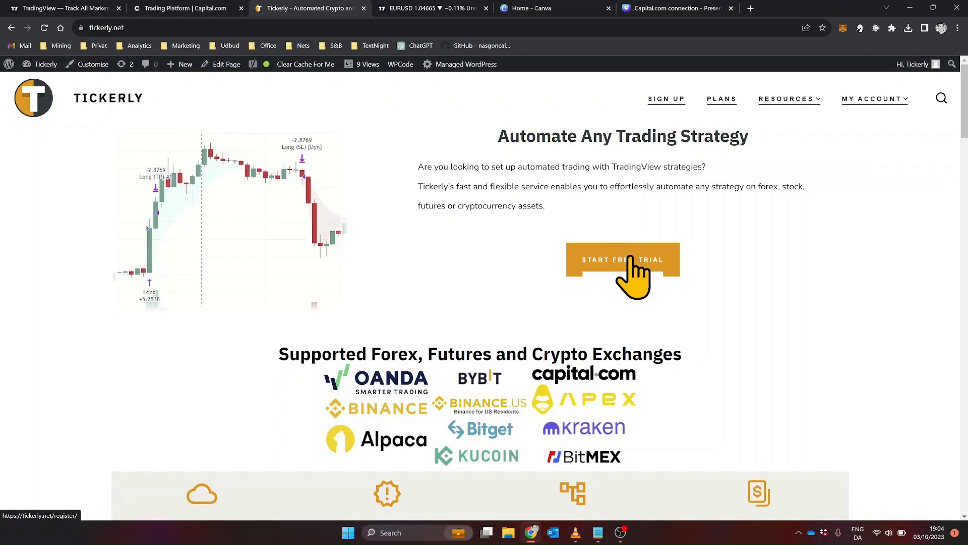
# Compare the $14, $19 and $29 Automated Trading Plans and start the Level 3 free trial
pyautogui.scroll(-3)
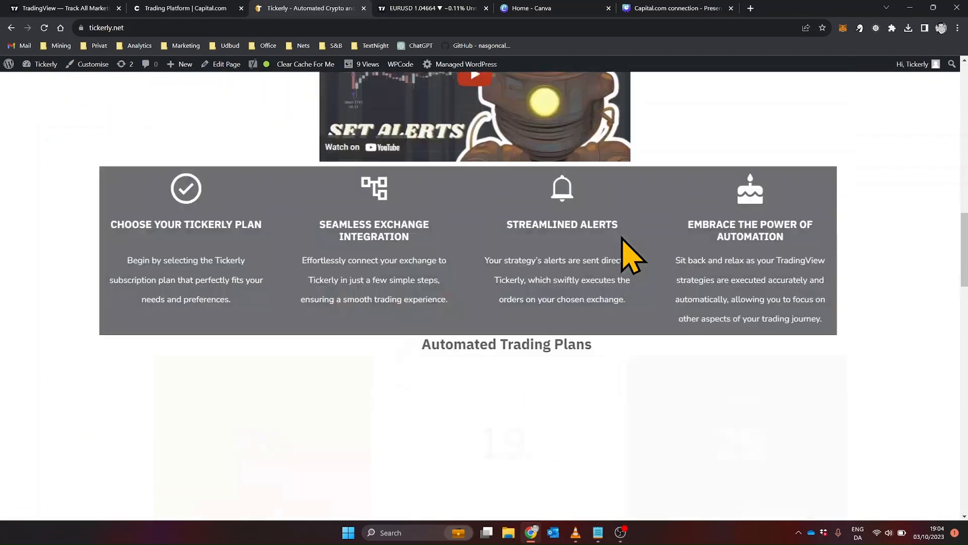
pyautogui.scroll(-3)
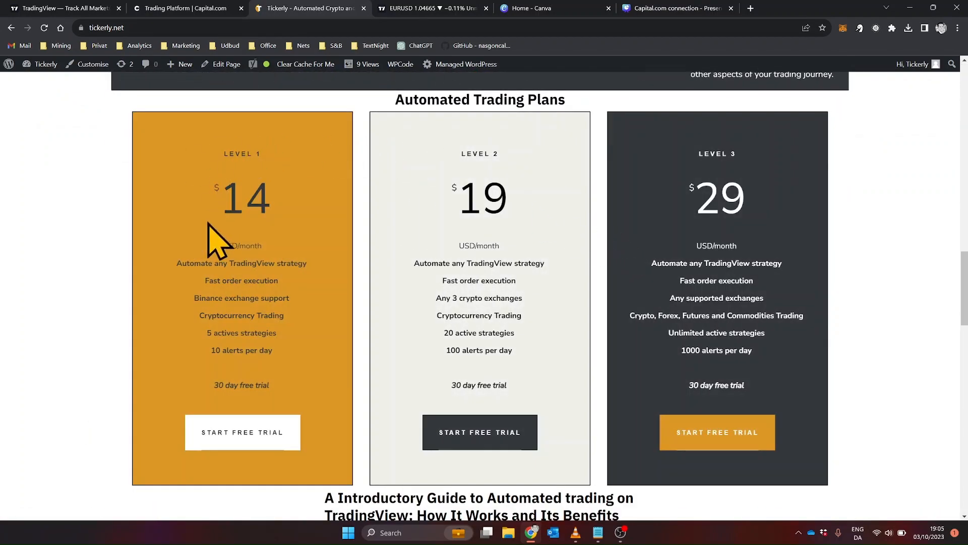
pyautogui.moveTo(860, 224)
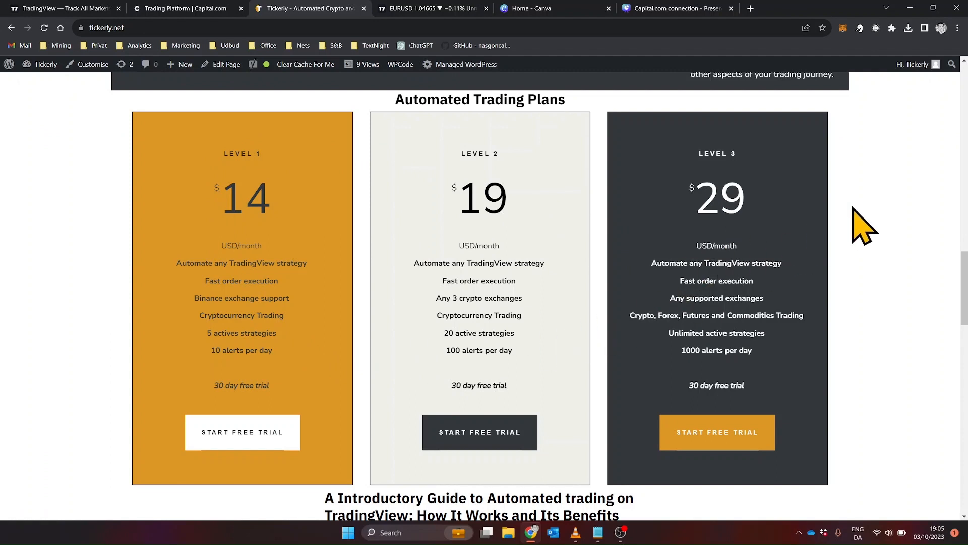
pyautogui.moveTo(432, 260)
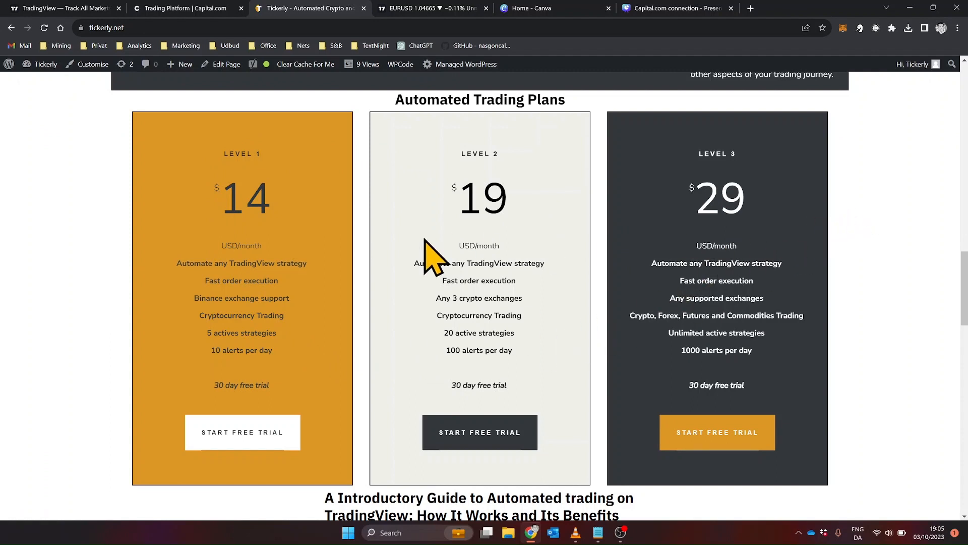
pyautogui.moveTo(211, 302)
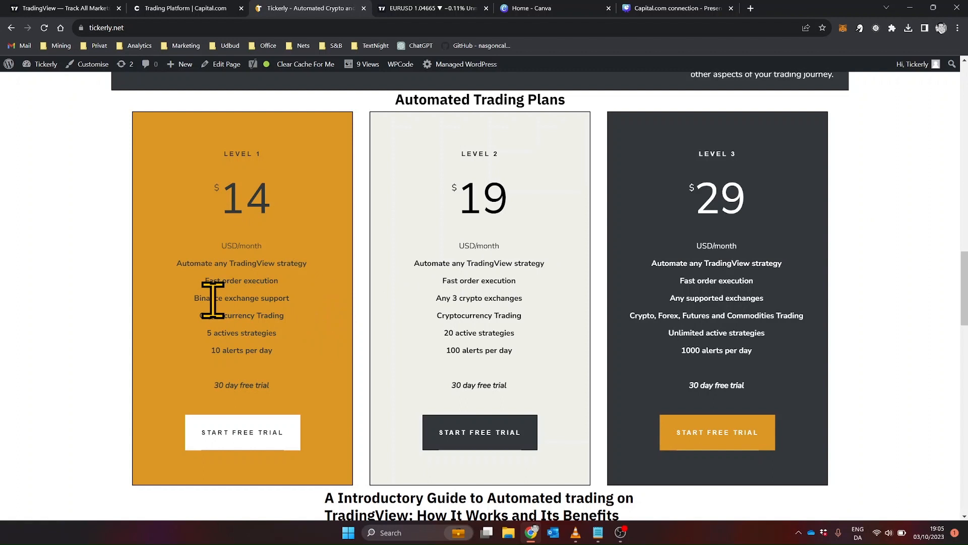
pyautogui.moveTo(636, 334)
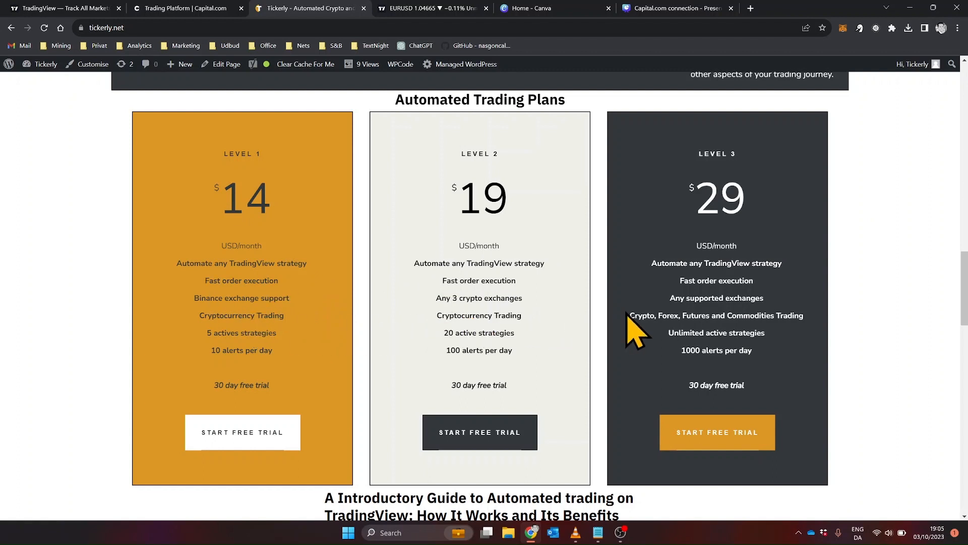
pyautogui.moveTo(834, 343)
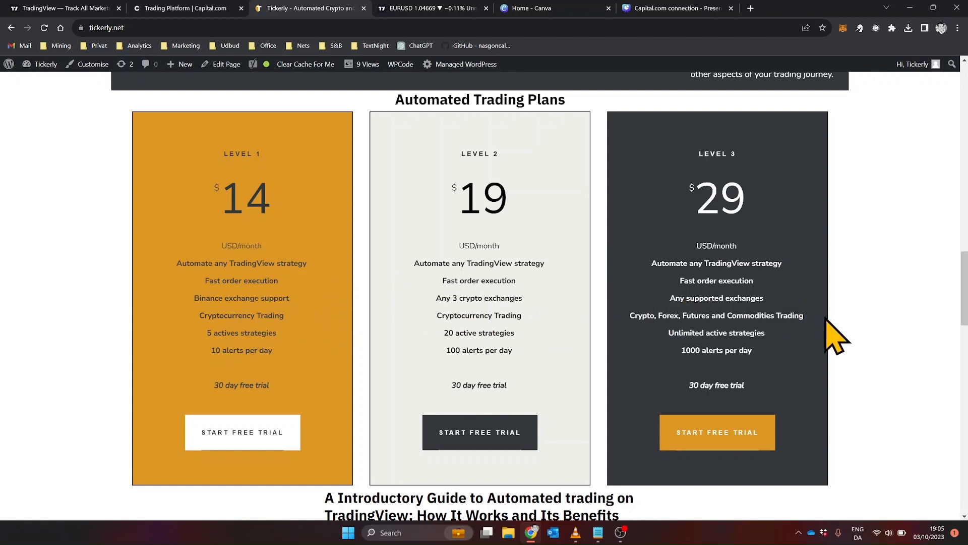
pyautogui.moveTo(760, 210)
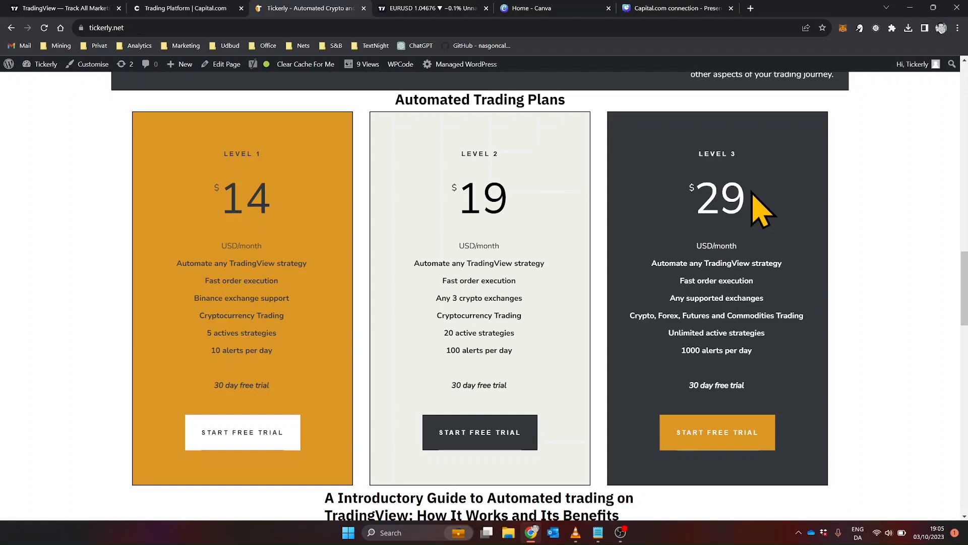
pyautogui.moveTo(784, 219)
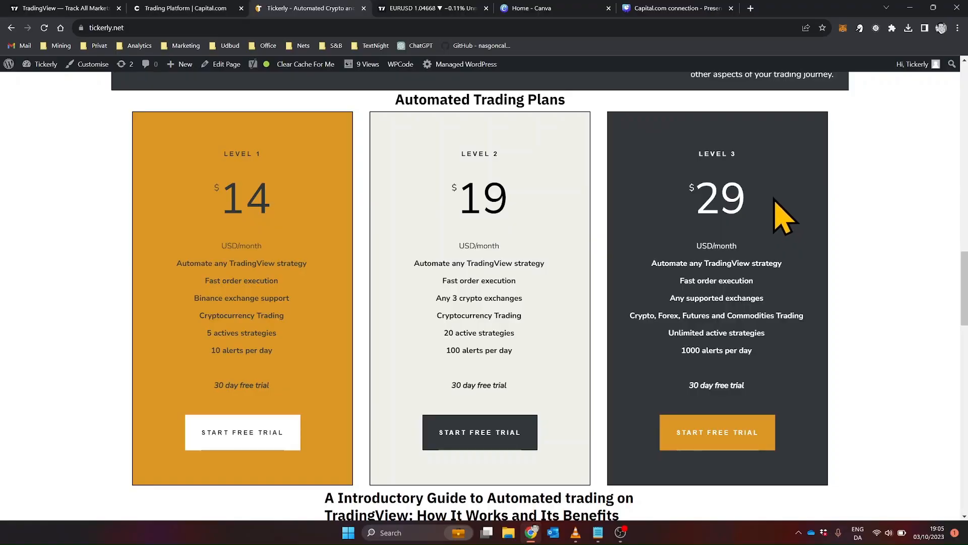
pyautogui.moveTo(648, 442)
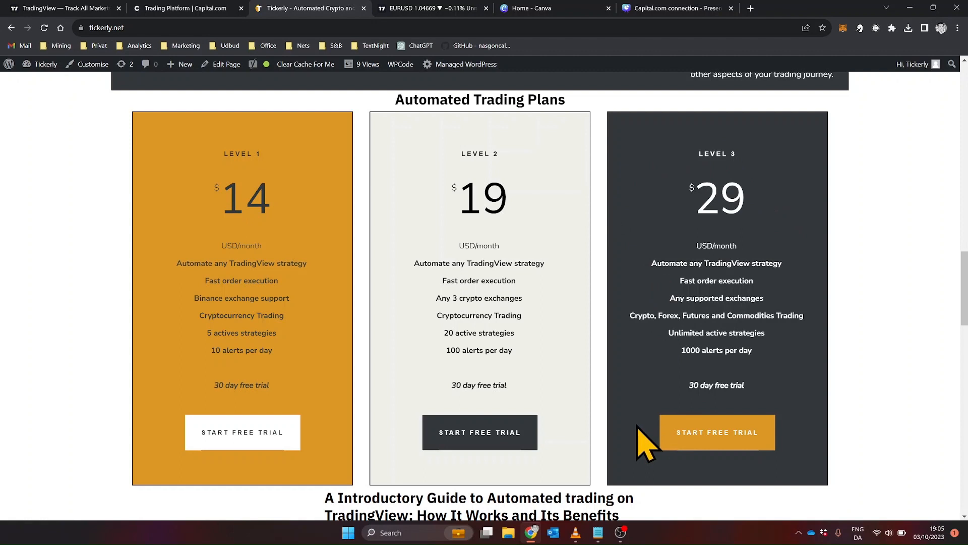
pyautogui.scroll(-3)
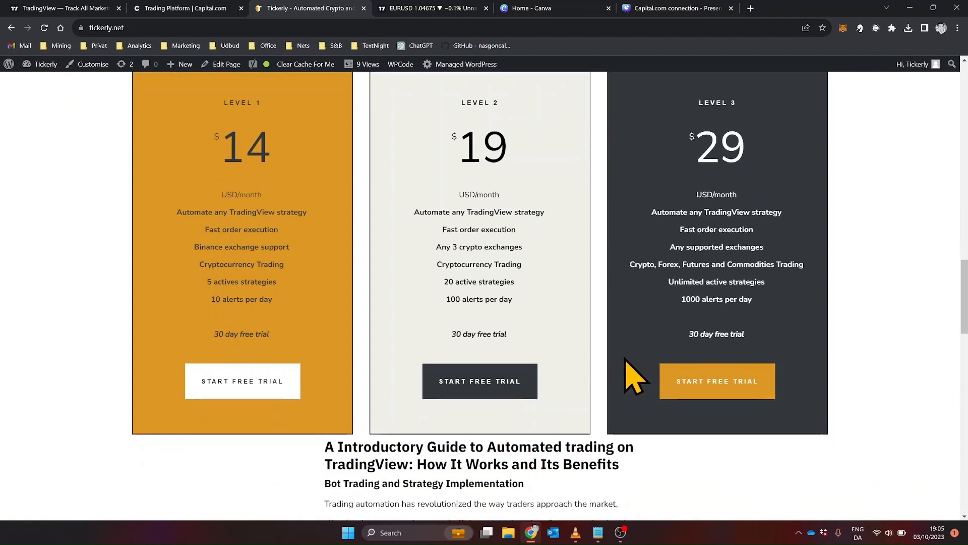
pyautogui.scroll(3)
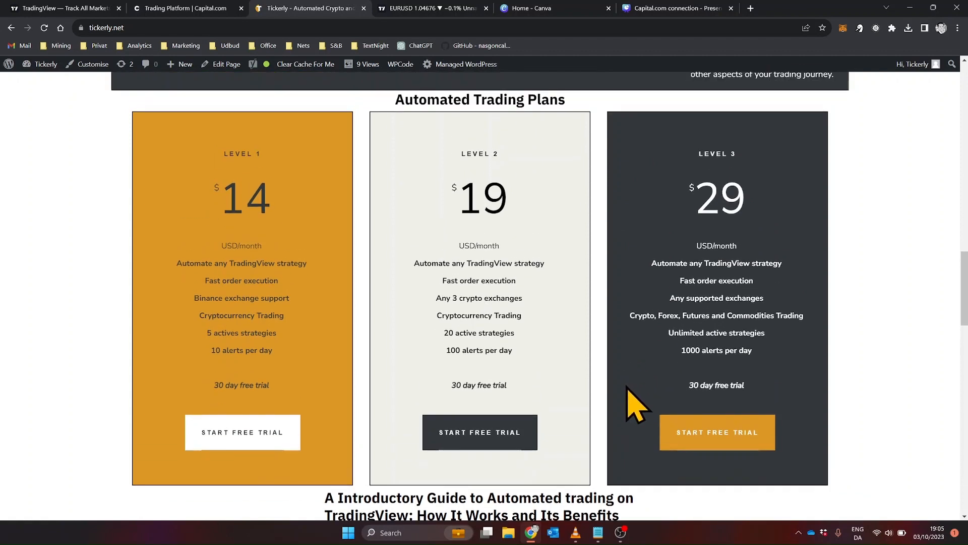
pyautogui.moveTo(716, 432)
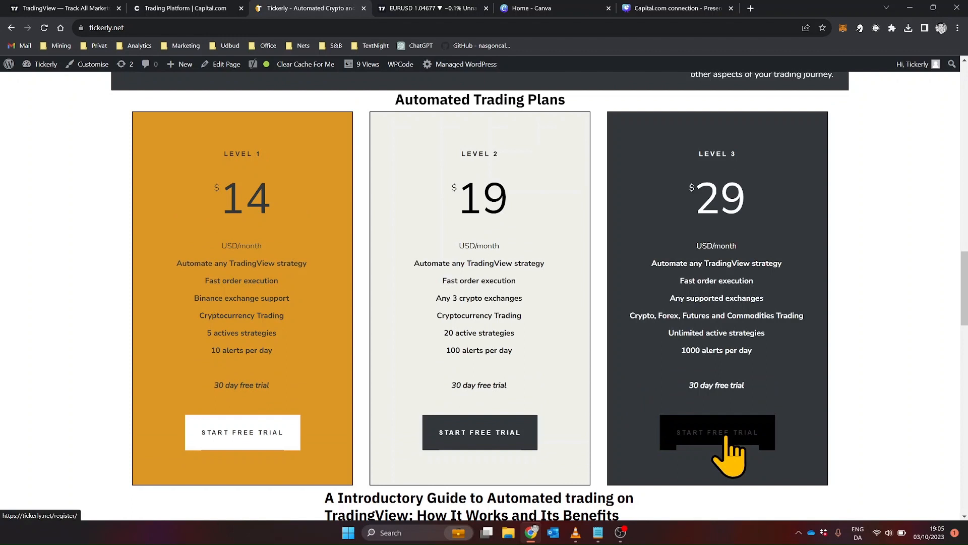
pyautogui.click(717, 431)
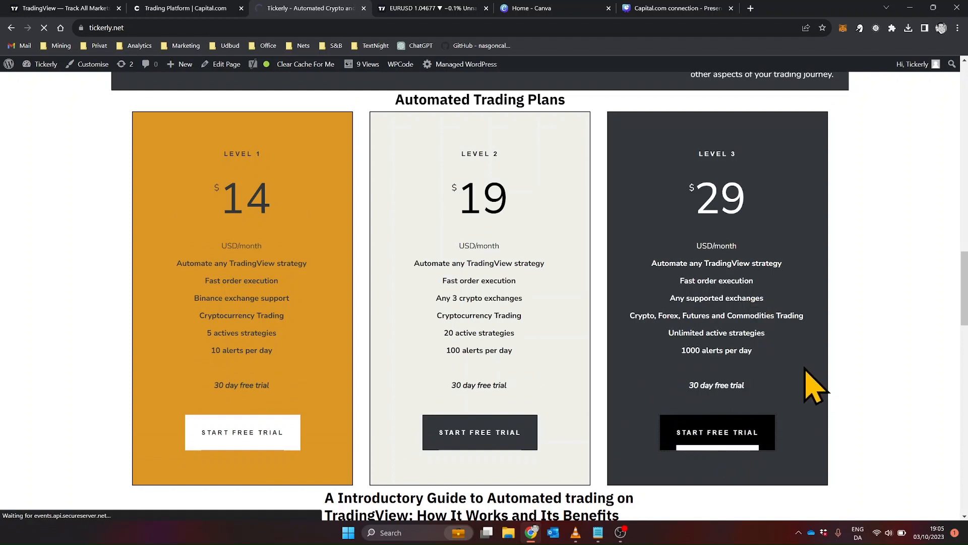
pyautogui.click(716, 432)
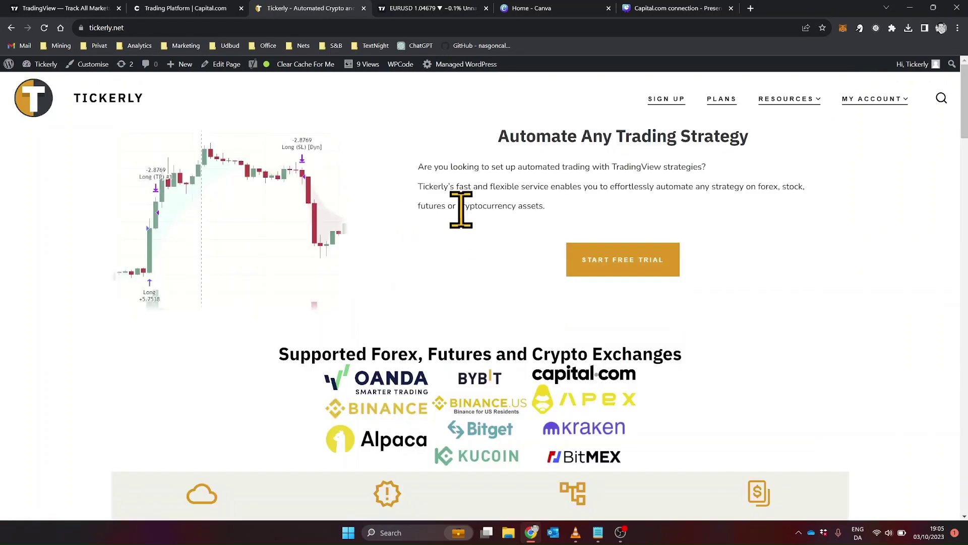
pyautogui.scroll(-3)
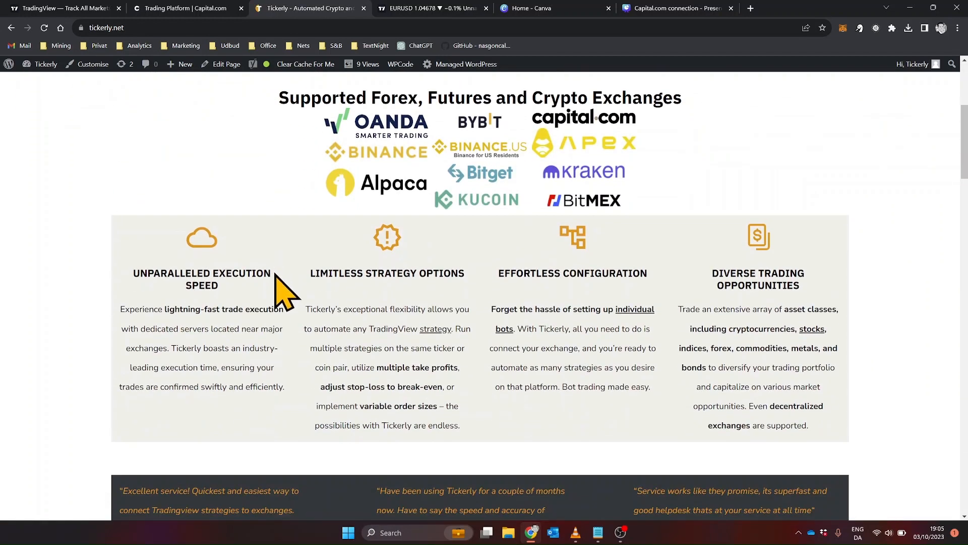
pyautogui.moveTo(362, 420)
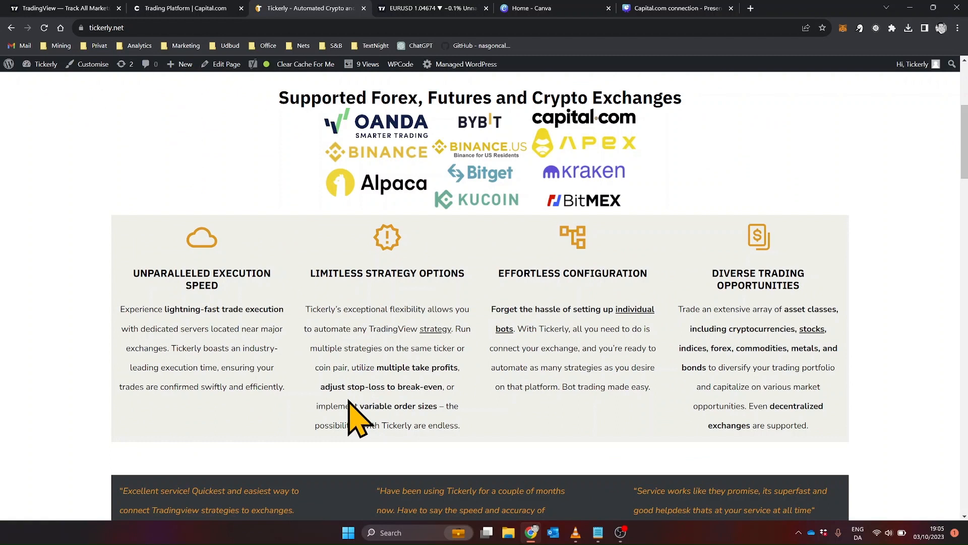
pyautogui.moveTo(74, 364)
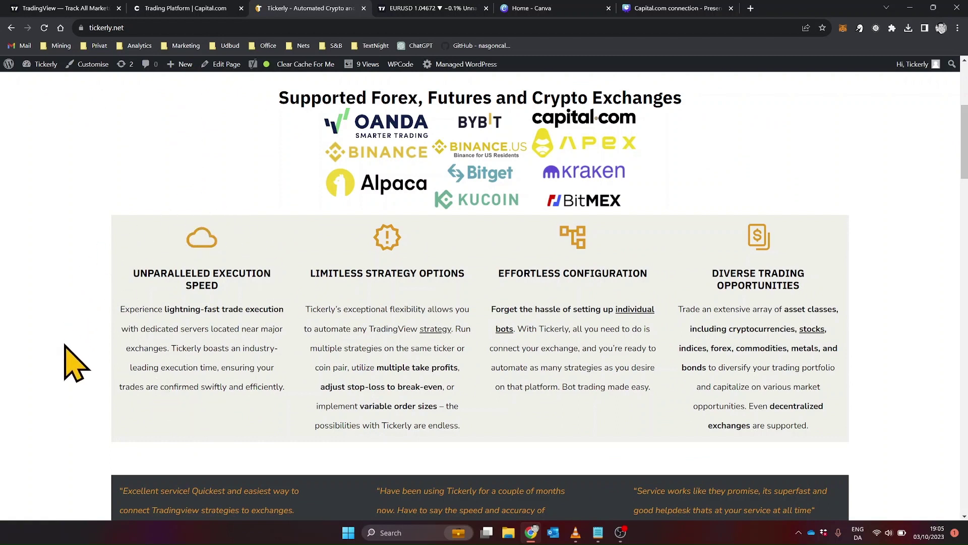
pyautogui.moveTo(315, 451)
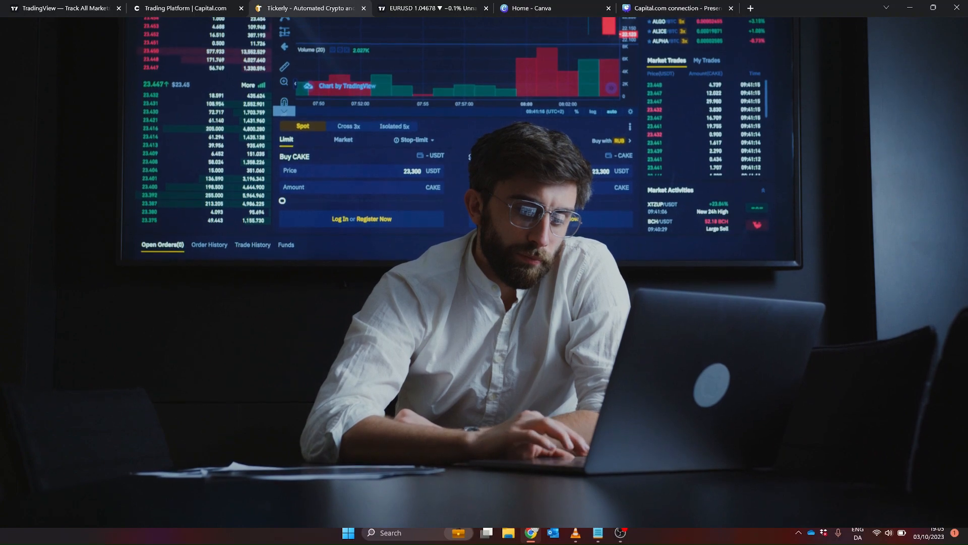
pyautogui.click(309, 8)
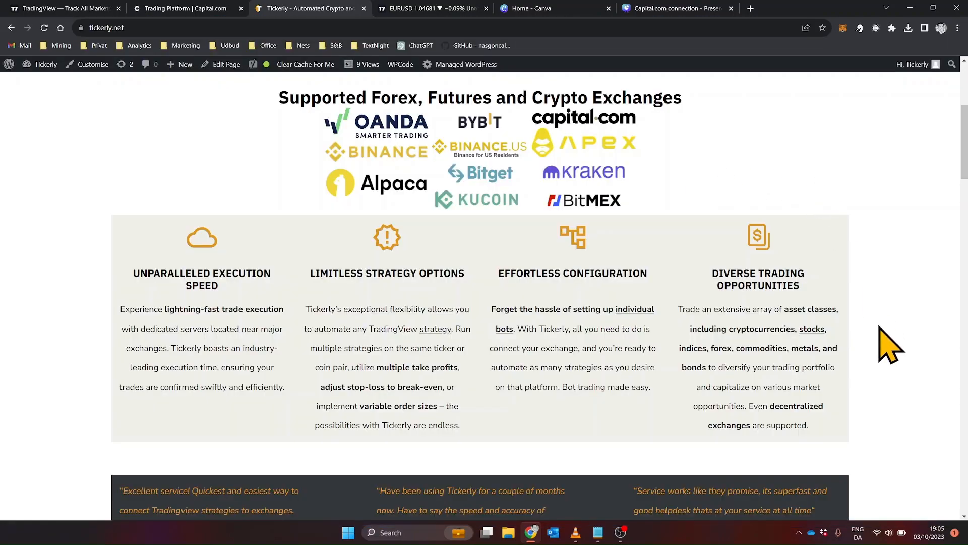
pyautogui.moveTo(766, 161)
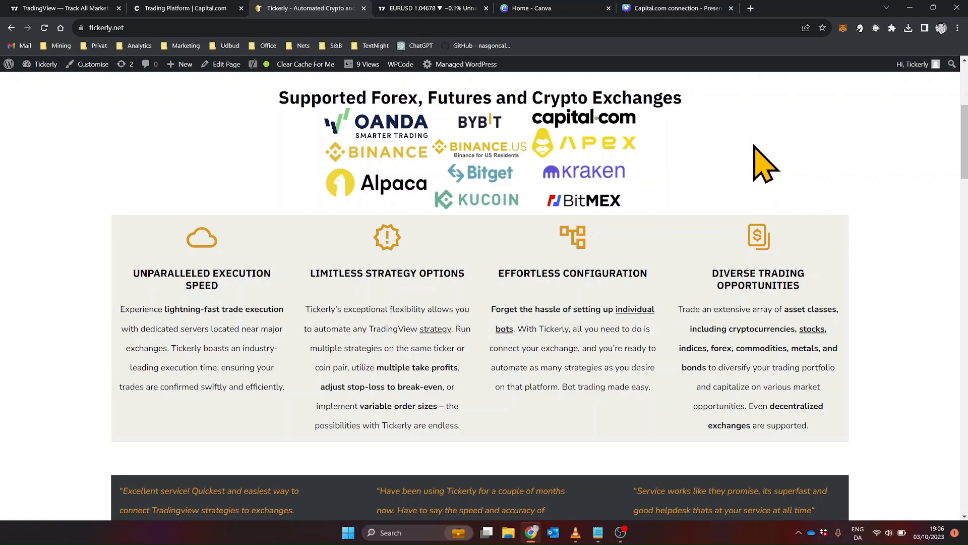
pyautogui.scroll(3)
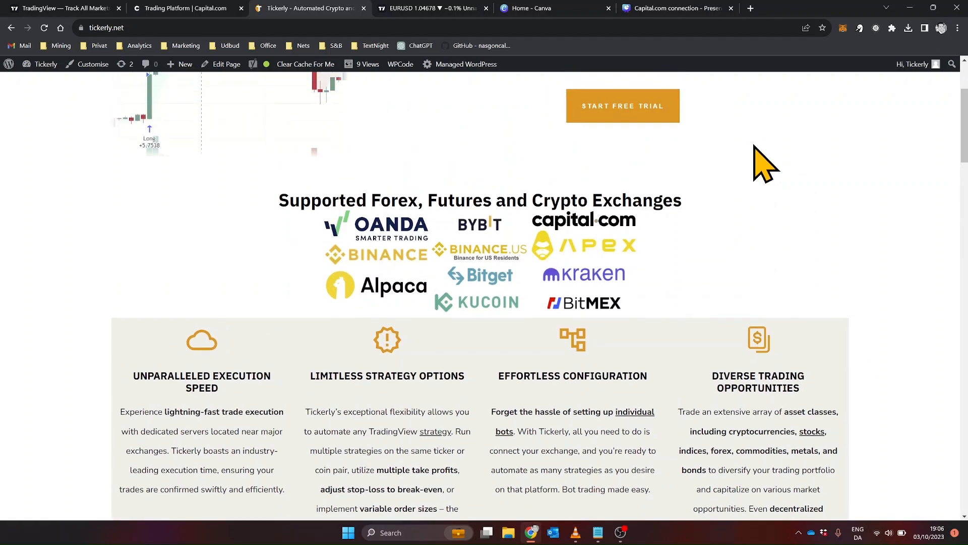
pyautogui.scroll(3)
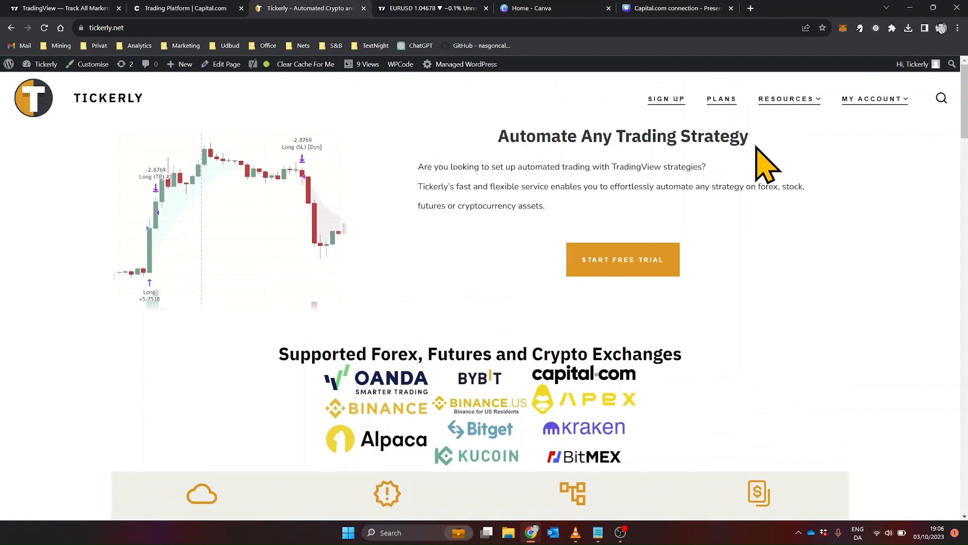
pyautogui.moveTo(216, 315)
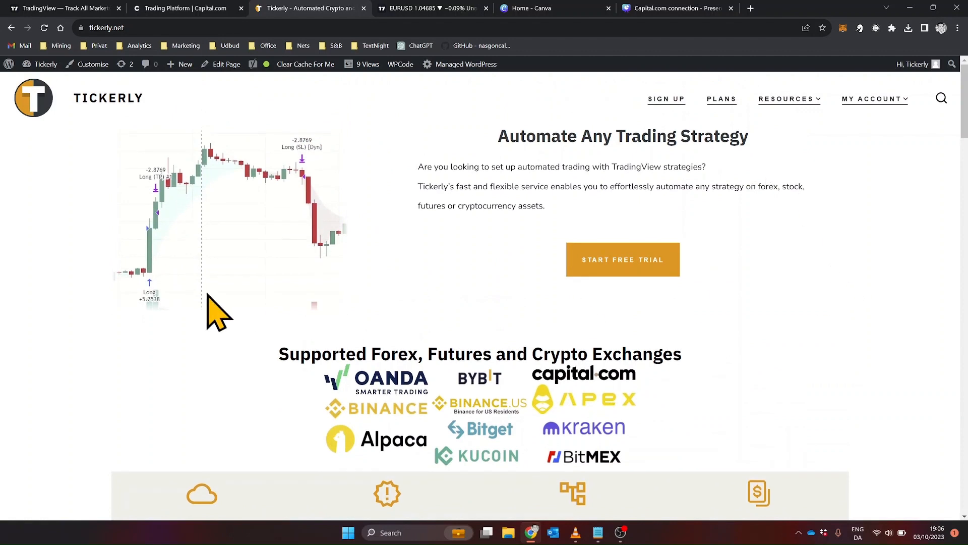